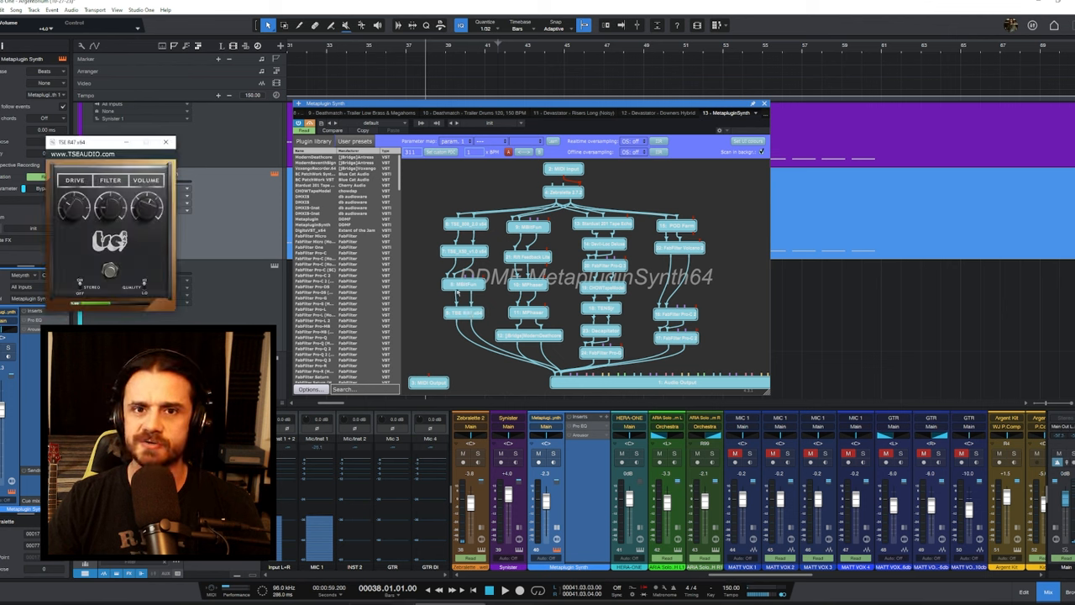
- Move the TSE amp window aside and open Modern Deathcore from the Metaplugin routing graph
drag(109, 141, 168, 156)
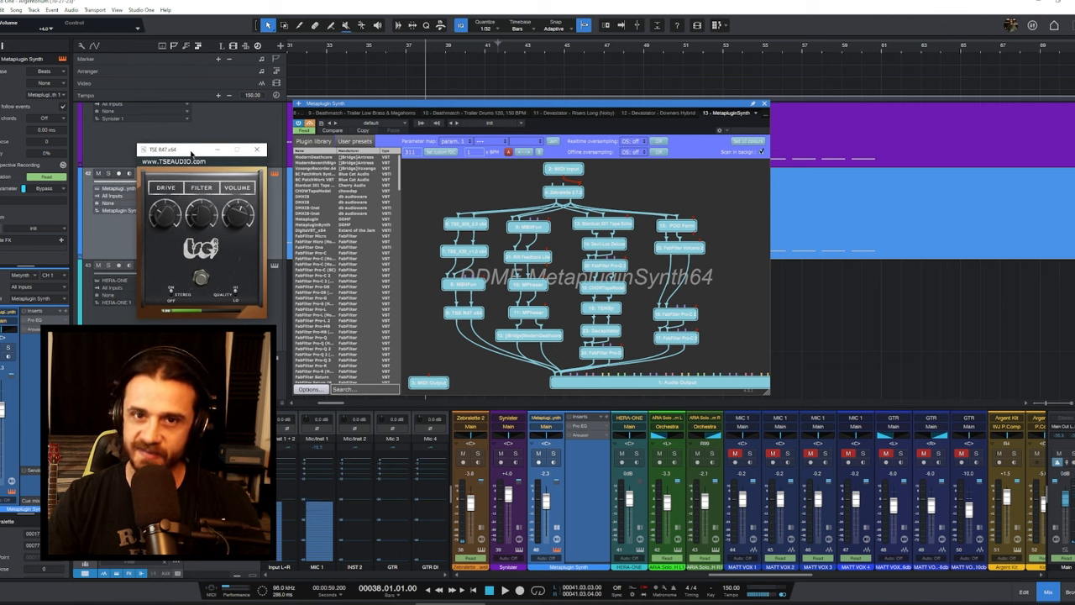
click(257, 149)
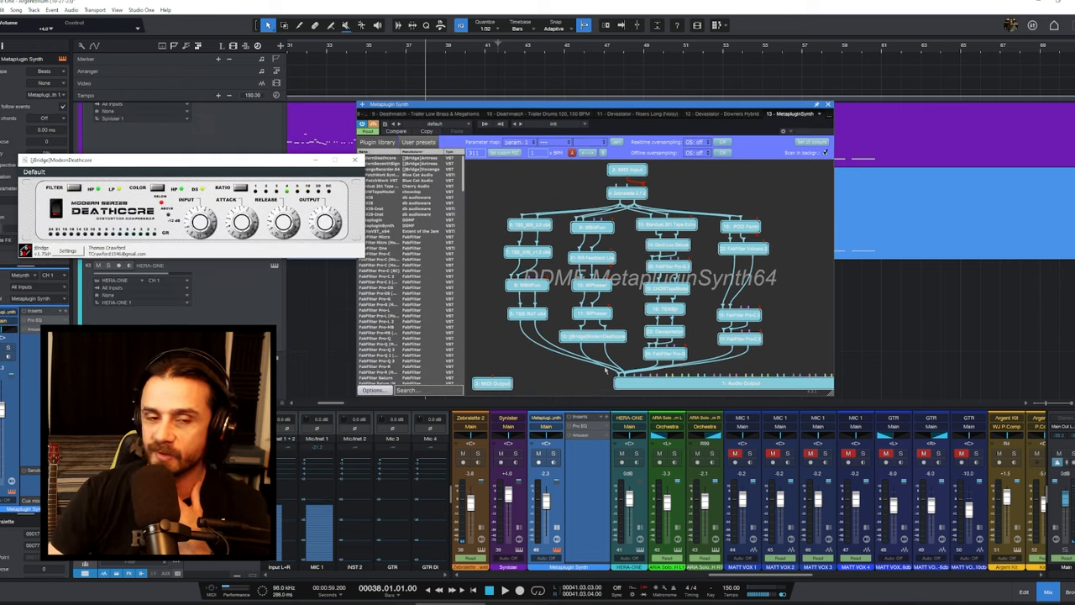
mouse_move(592, 354)
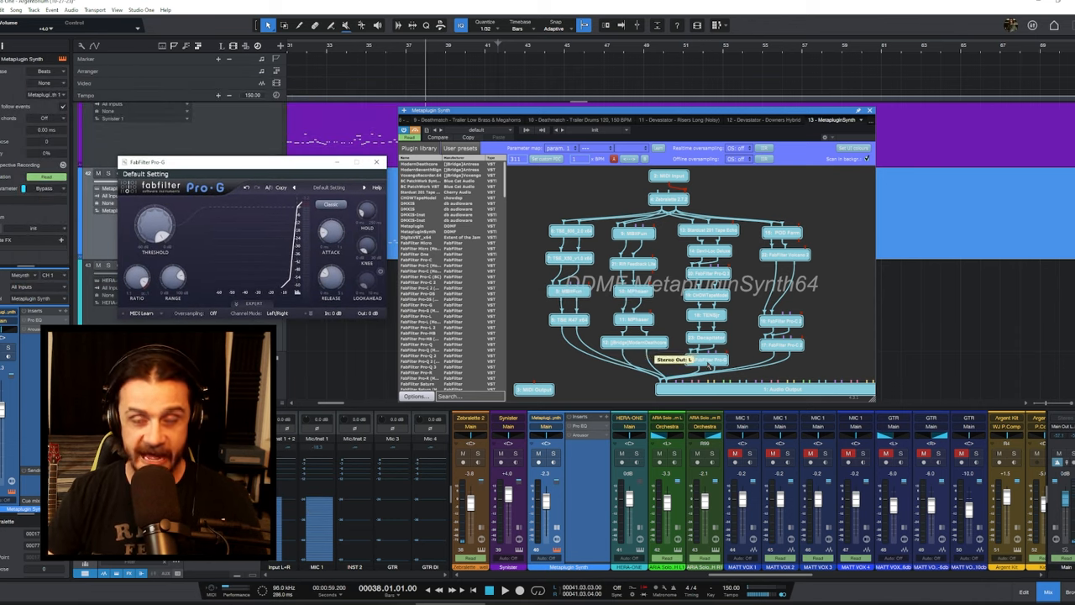
mouse_move(708, 356)
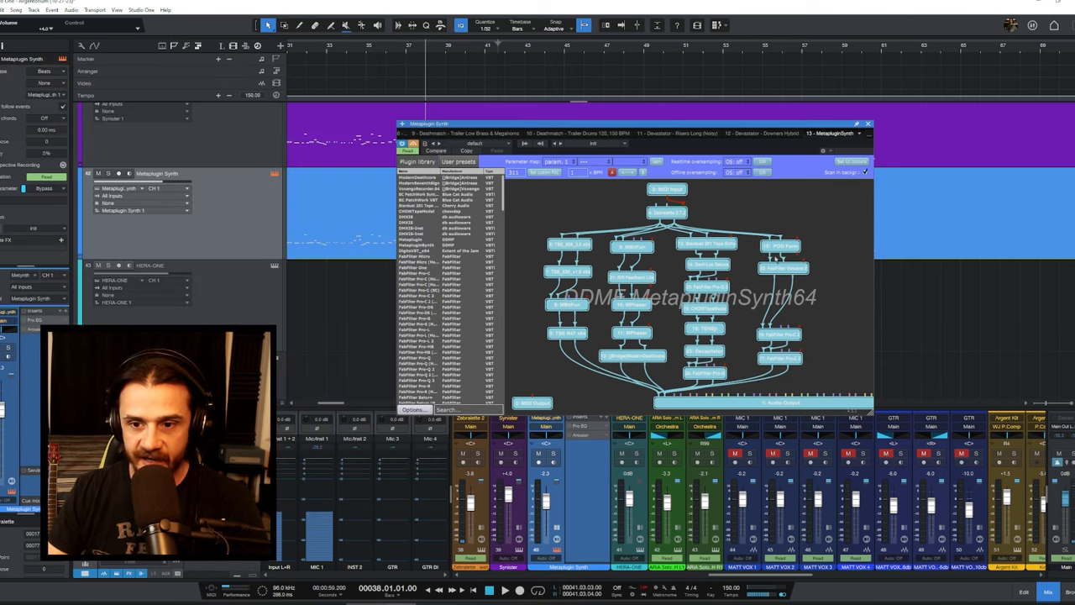
mouse_move(638, 390)
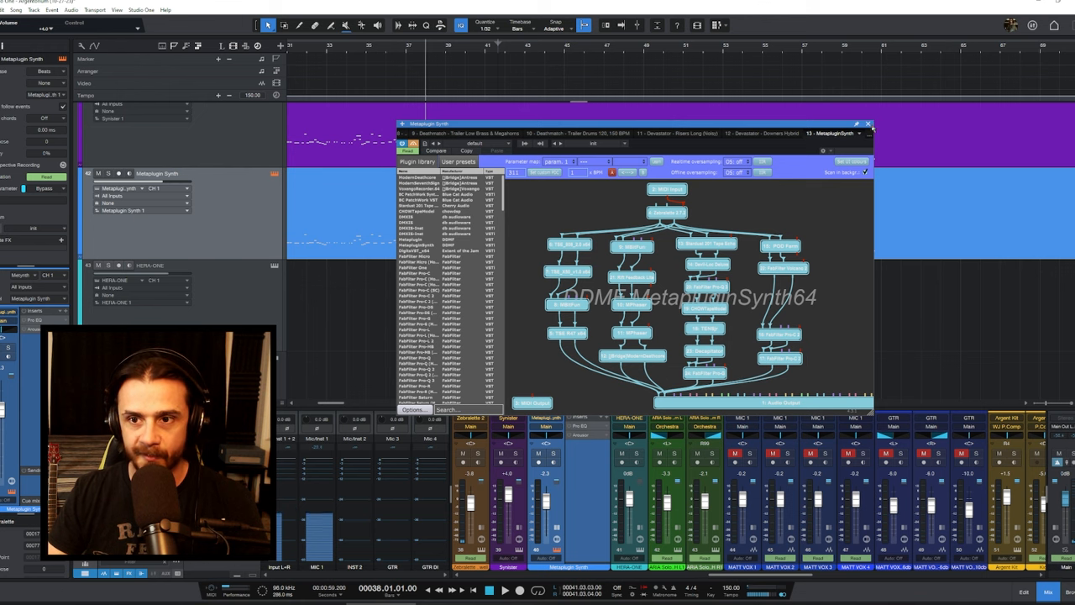
click(868, 125)
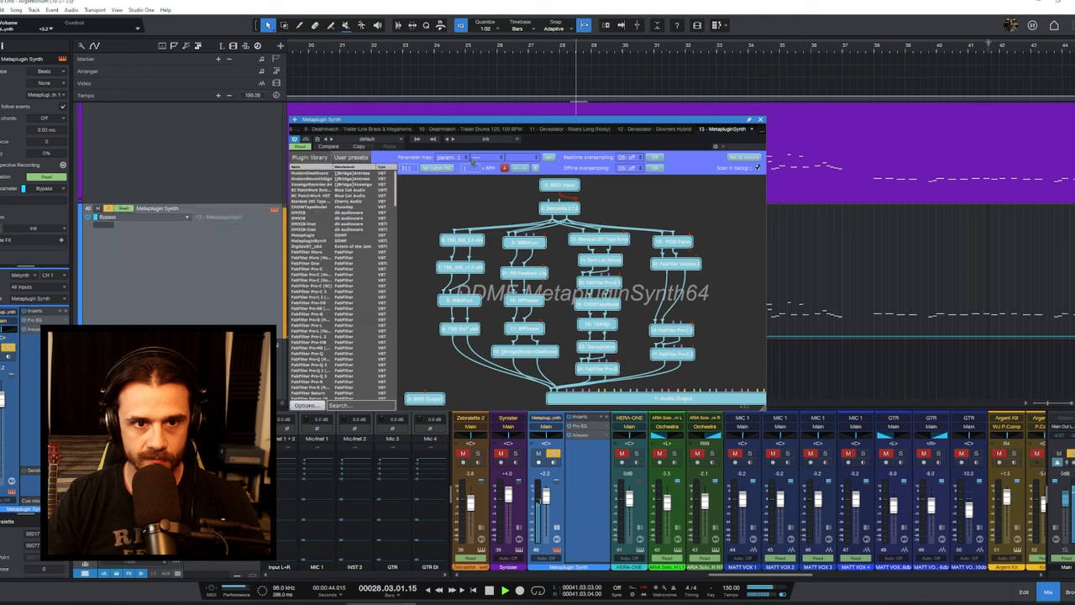
- Close the Metaplugin Synth routing graph window
click(761, 119)
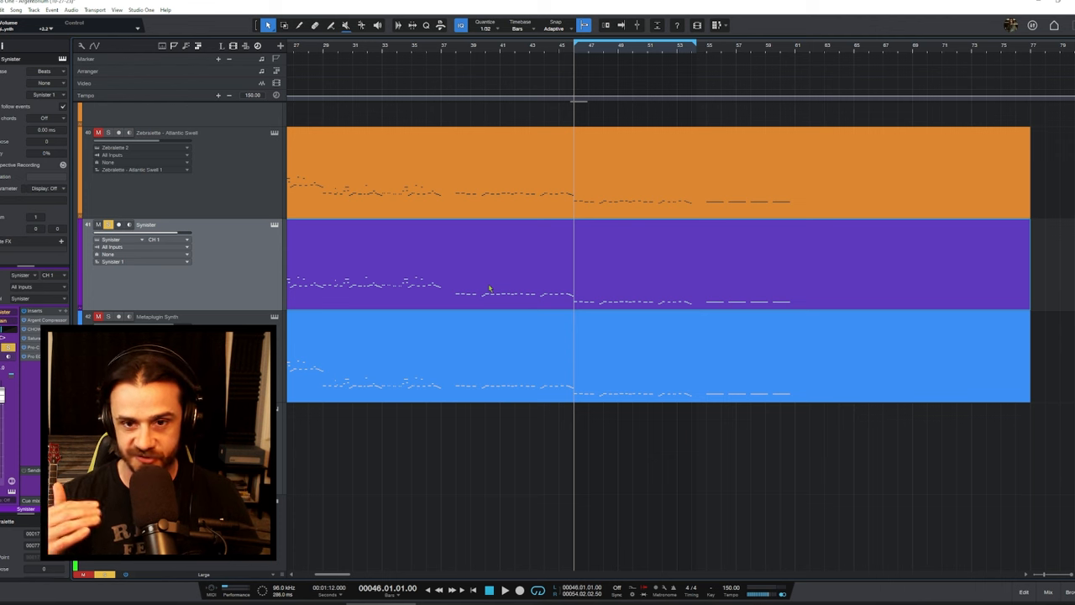
- Open Zebralette 2 from the Zebralette - Atlantic Swell track's instrument editor
click(504, 591)
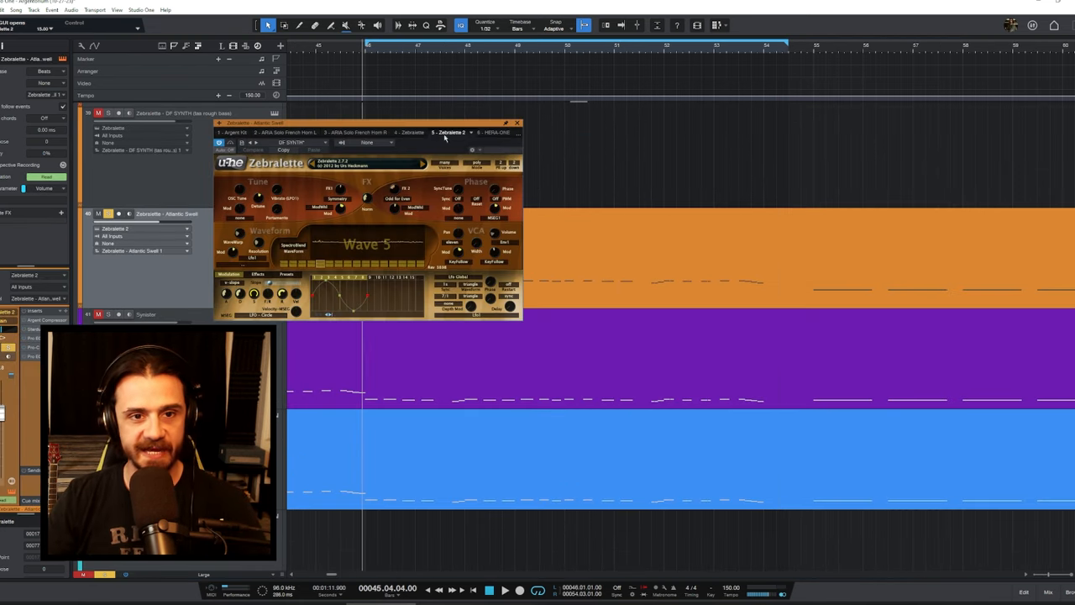
- Step through Atlantic Swell's inserts: Argent Compressor, Pro EQ2, Pro-C 2 and Pro EQ
click(518, 122)
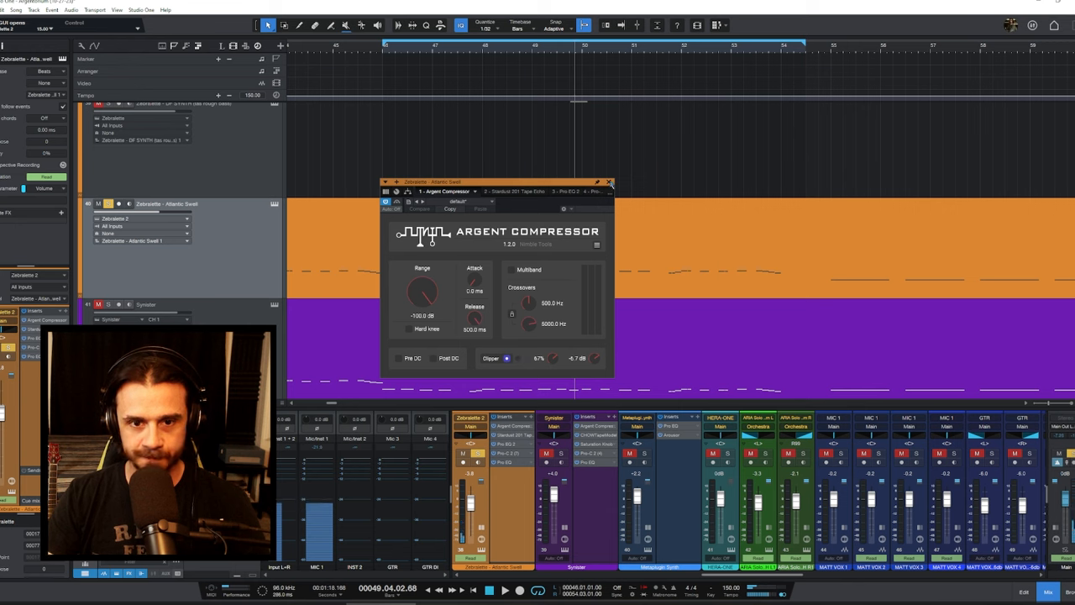
click(559, 191)
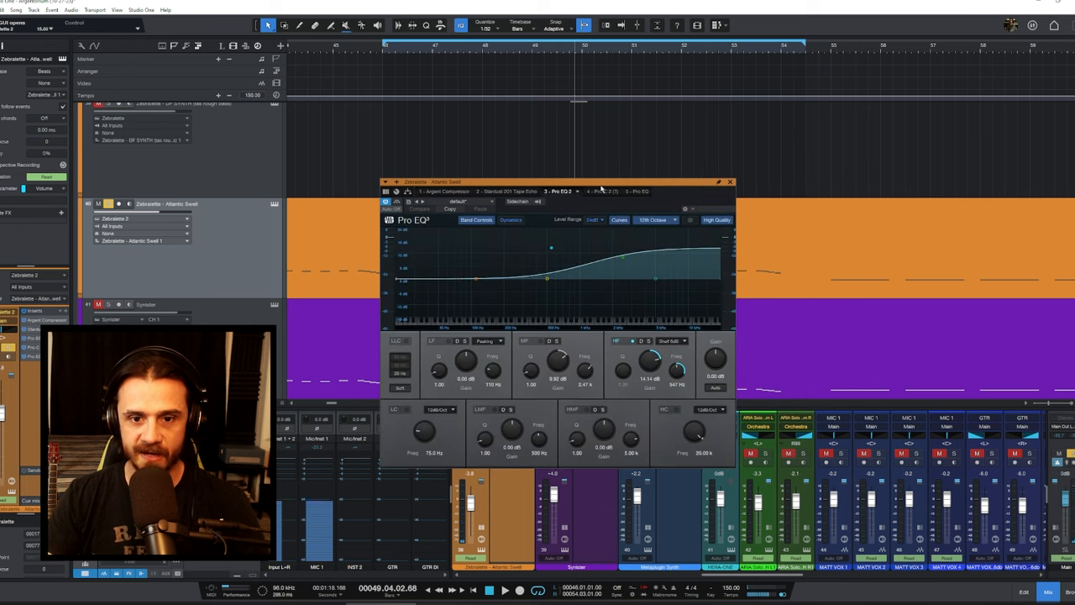
click(567, 190)
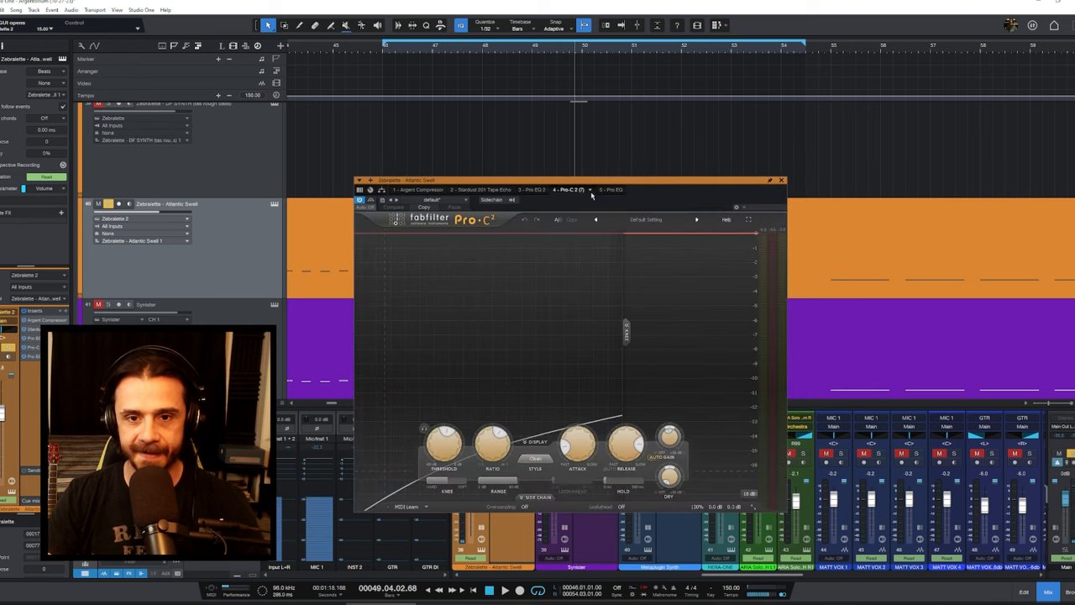
click(586, 186)
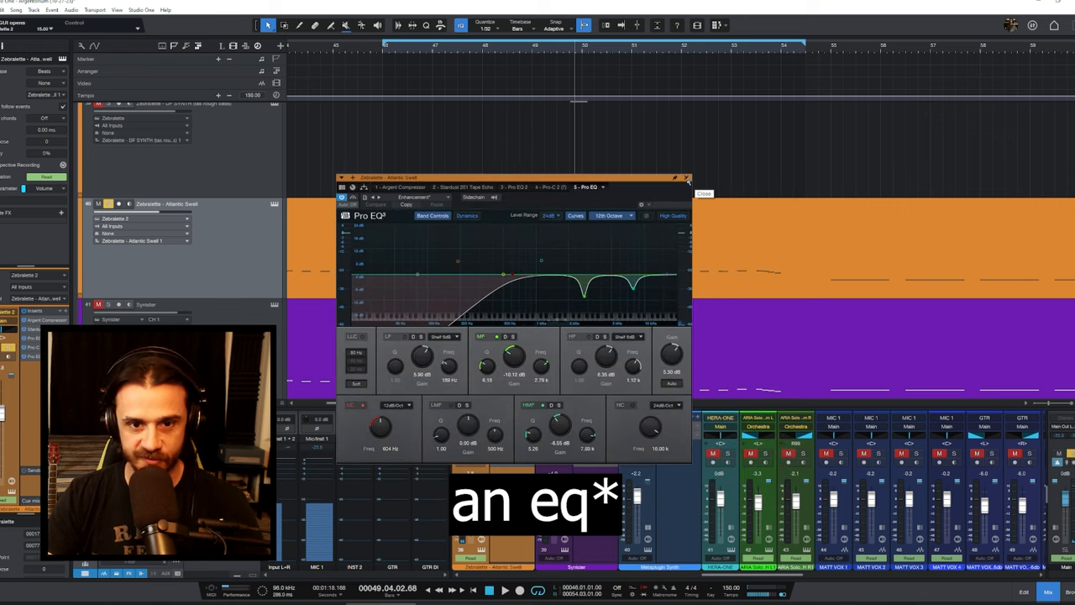
- Close Atlantic Swell's effects and view Synister's Saturation Knob and Pro-C 2 inserts
click(686, 179)
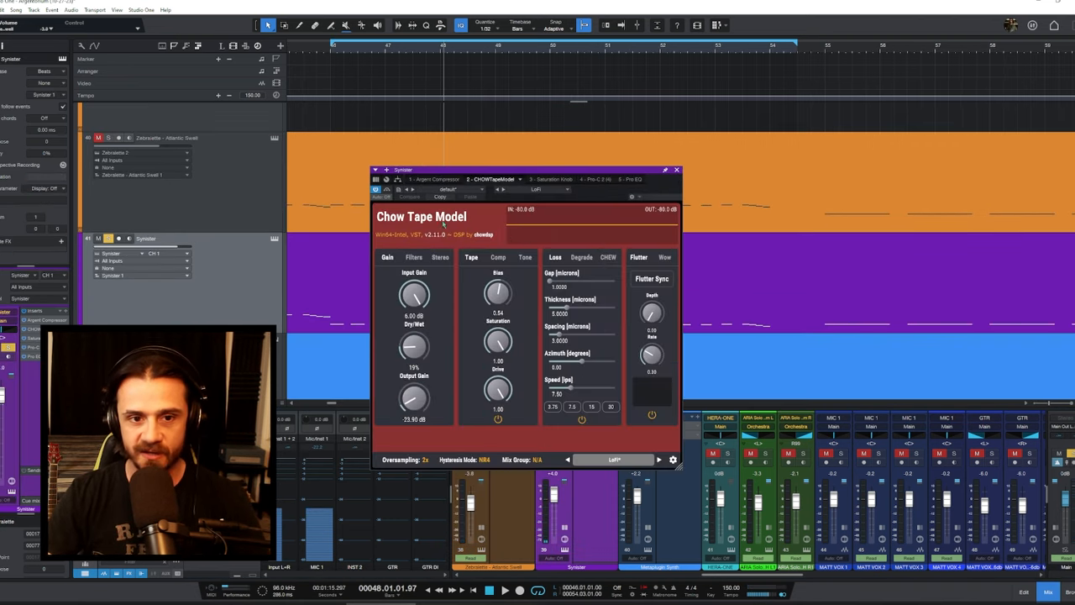
click(285, 139)
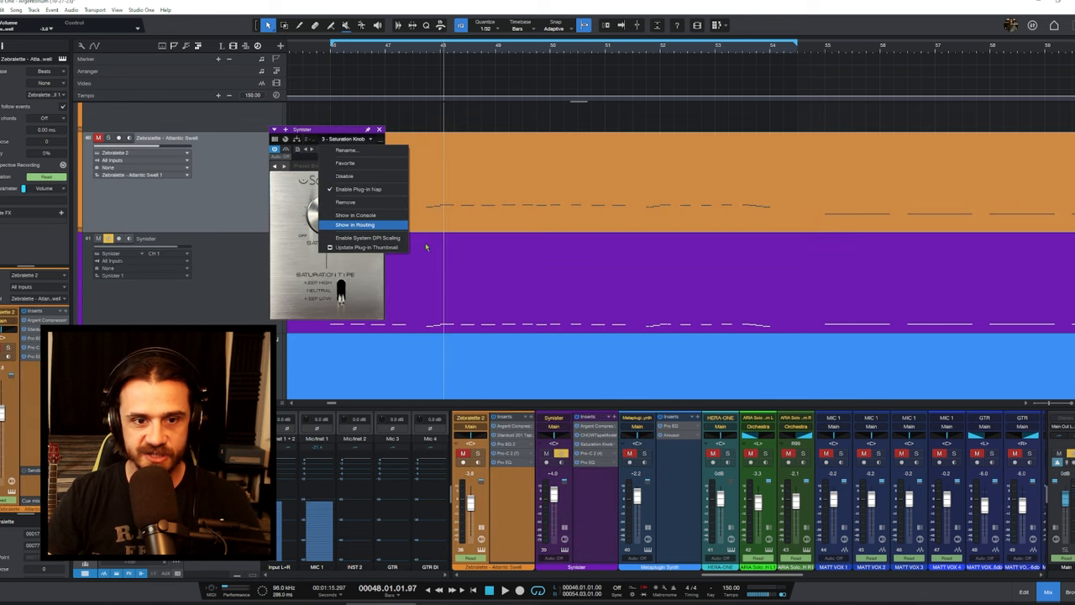
click(487, 139)
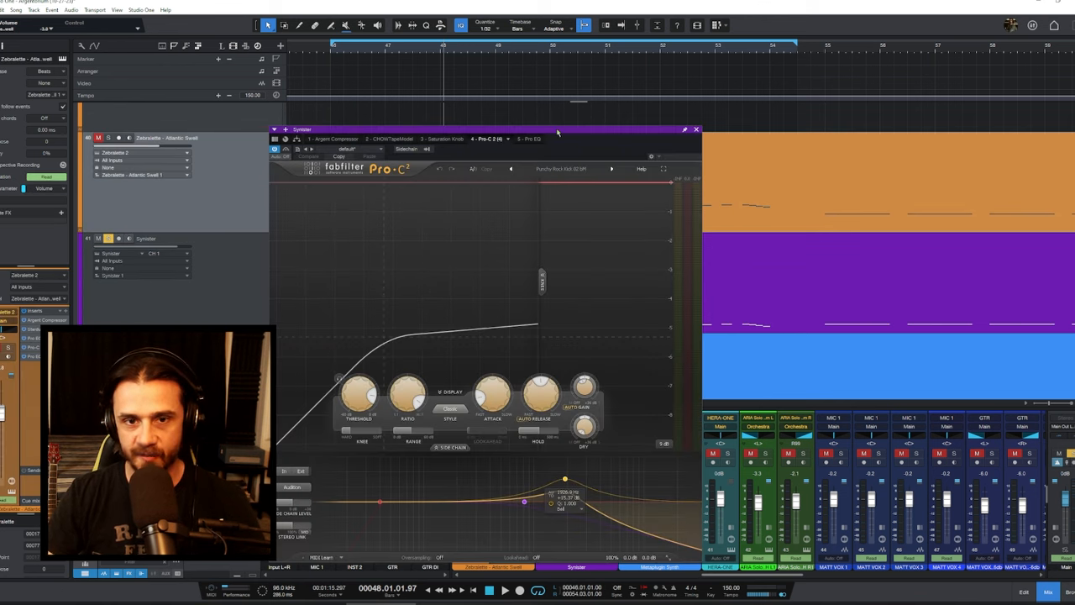